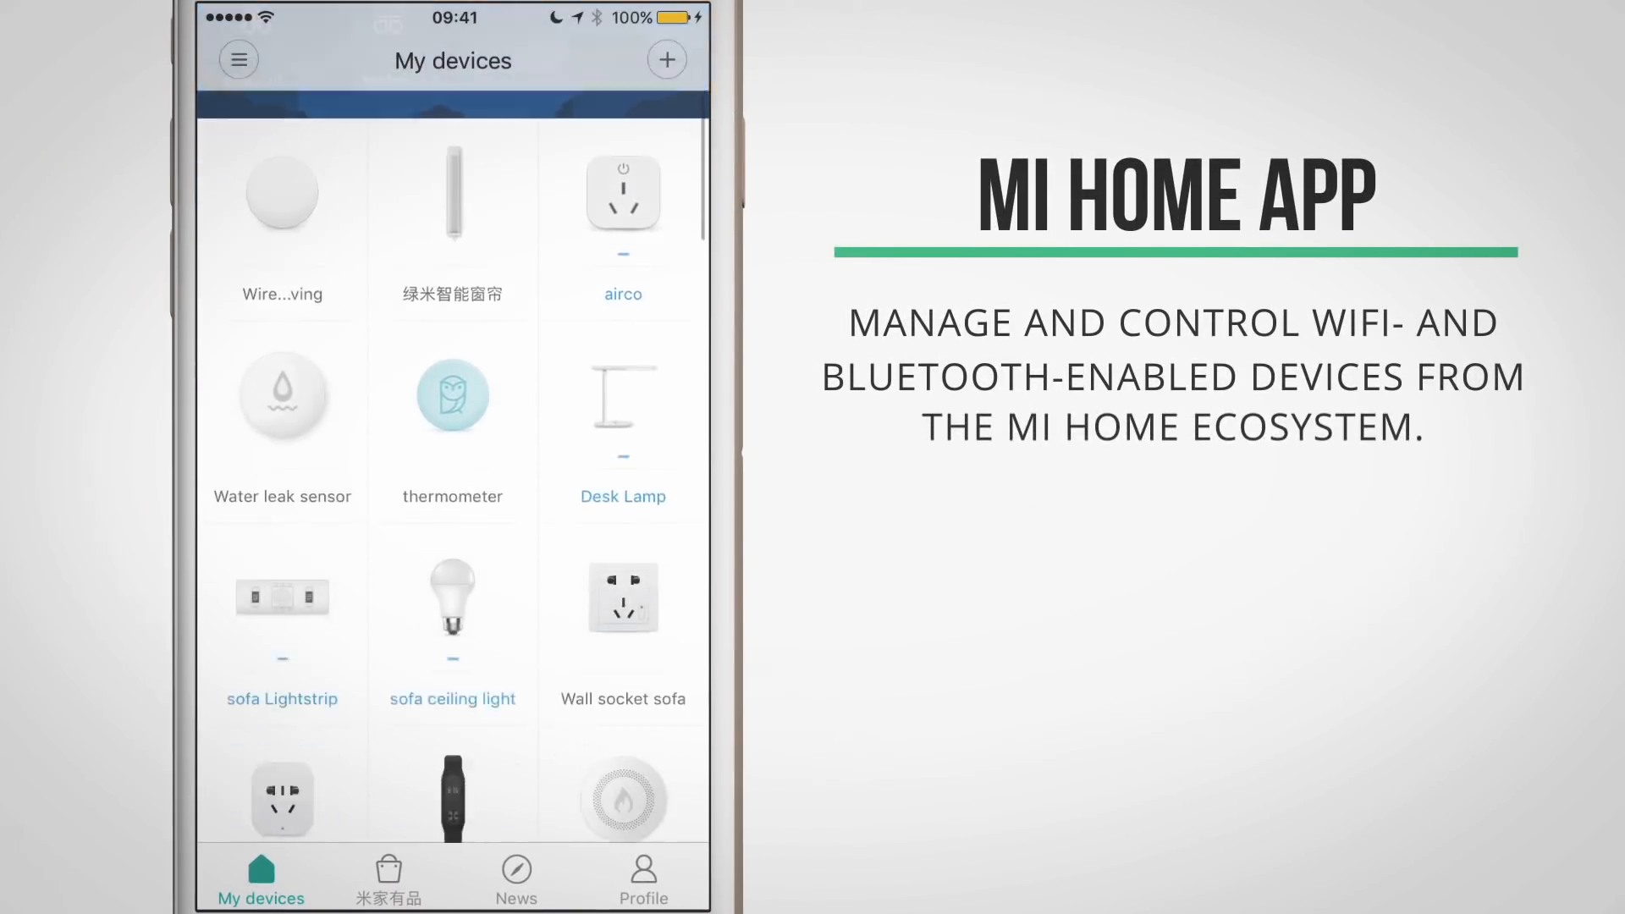
Step: Peek at the add devices/scenes options, then switch the devices page to List view
{"action": "scroll", "scroll_direction": "down", "scroll_amount": 3}
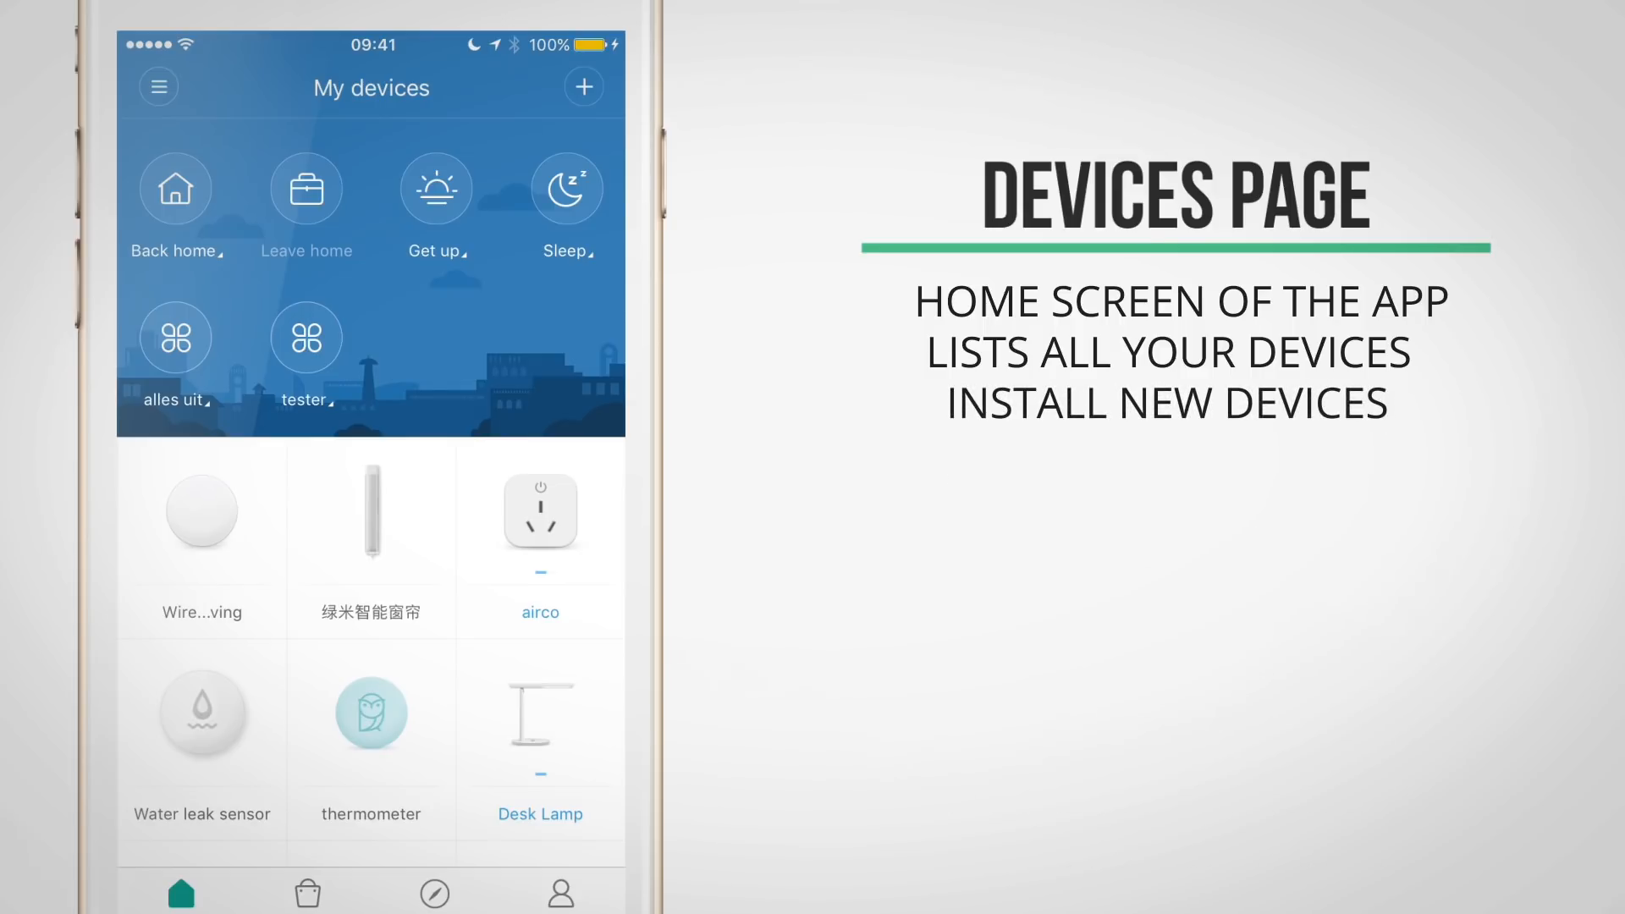
{"action": "scroll", "scroll_direction": "down", "scroll_amount": 3}
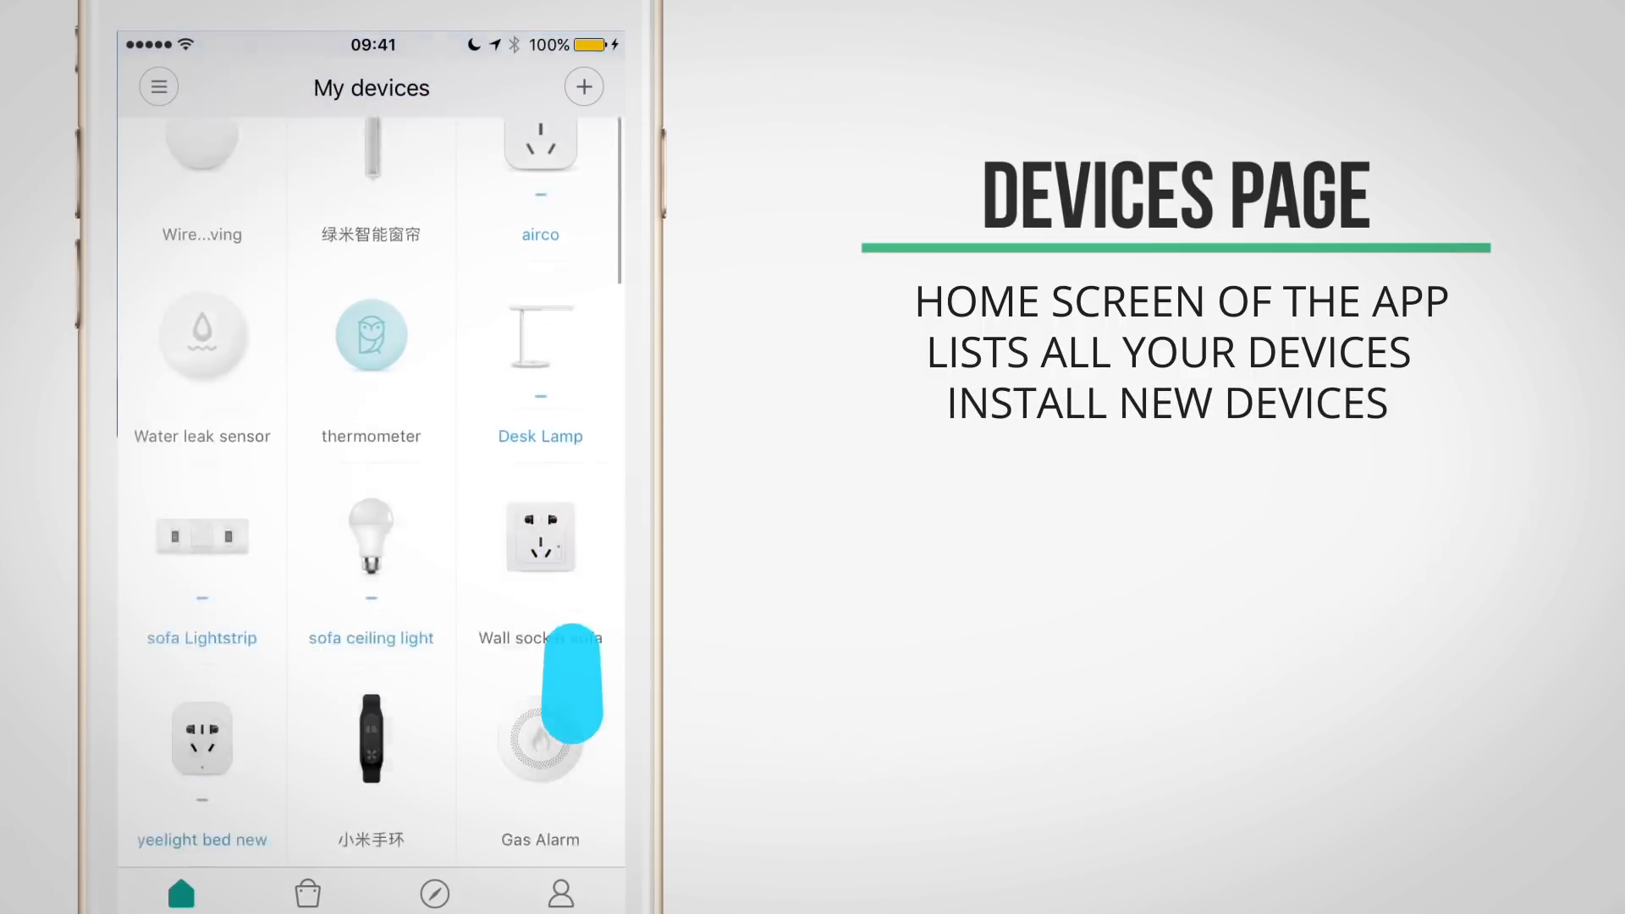
{"action": "scroll", "scroll_direction": "up", "scroll_amount": 3}
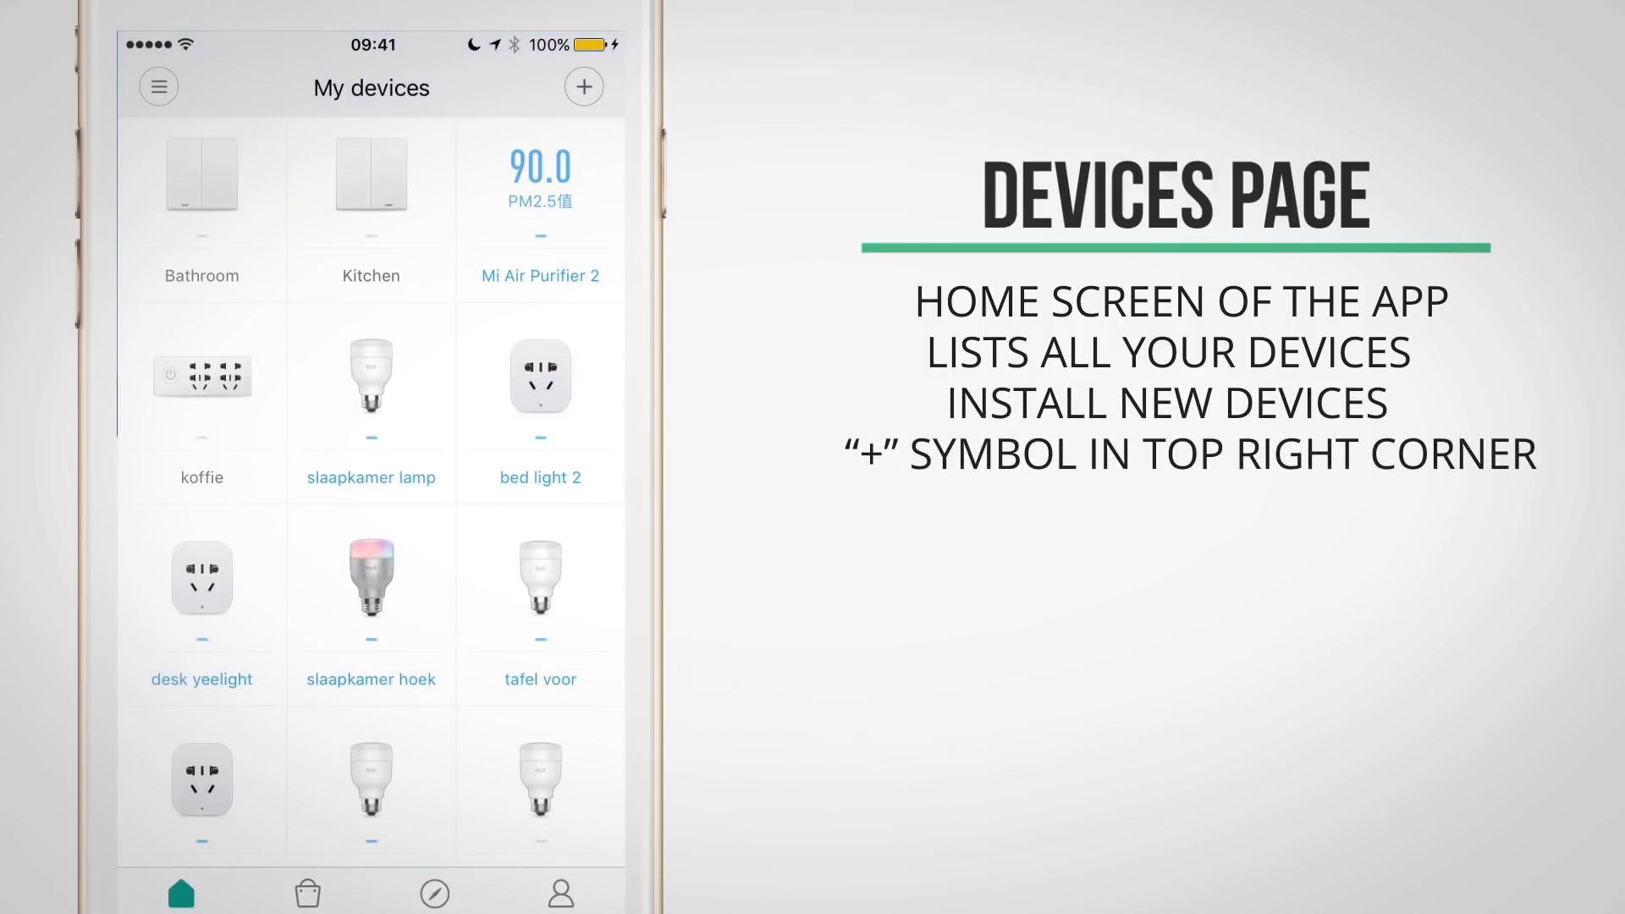
{"action": "left_click", "coordinate": [582, 86]}
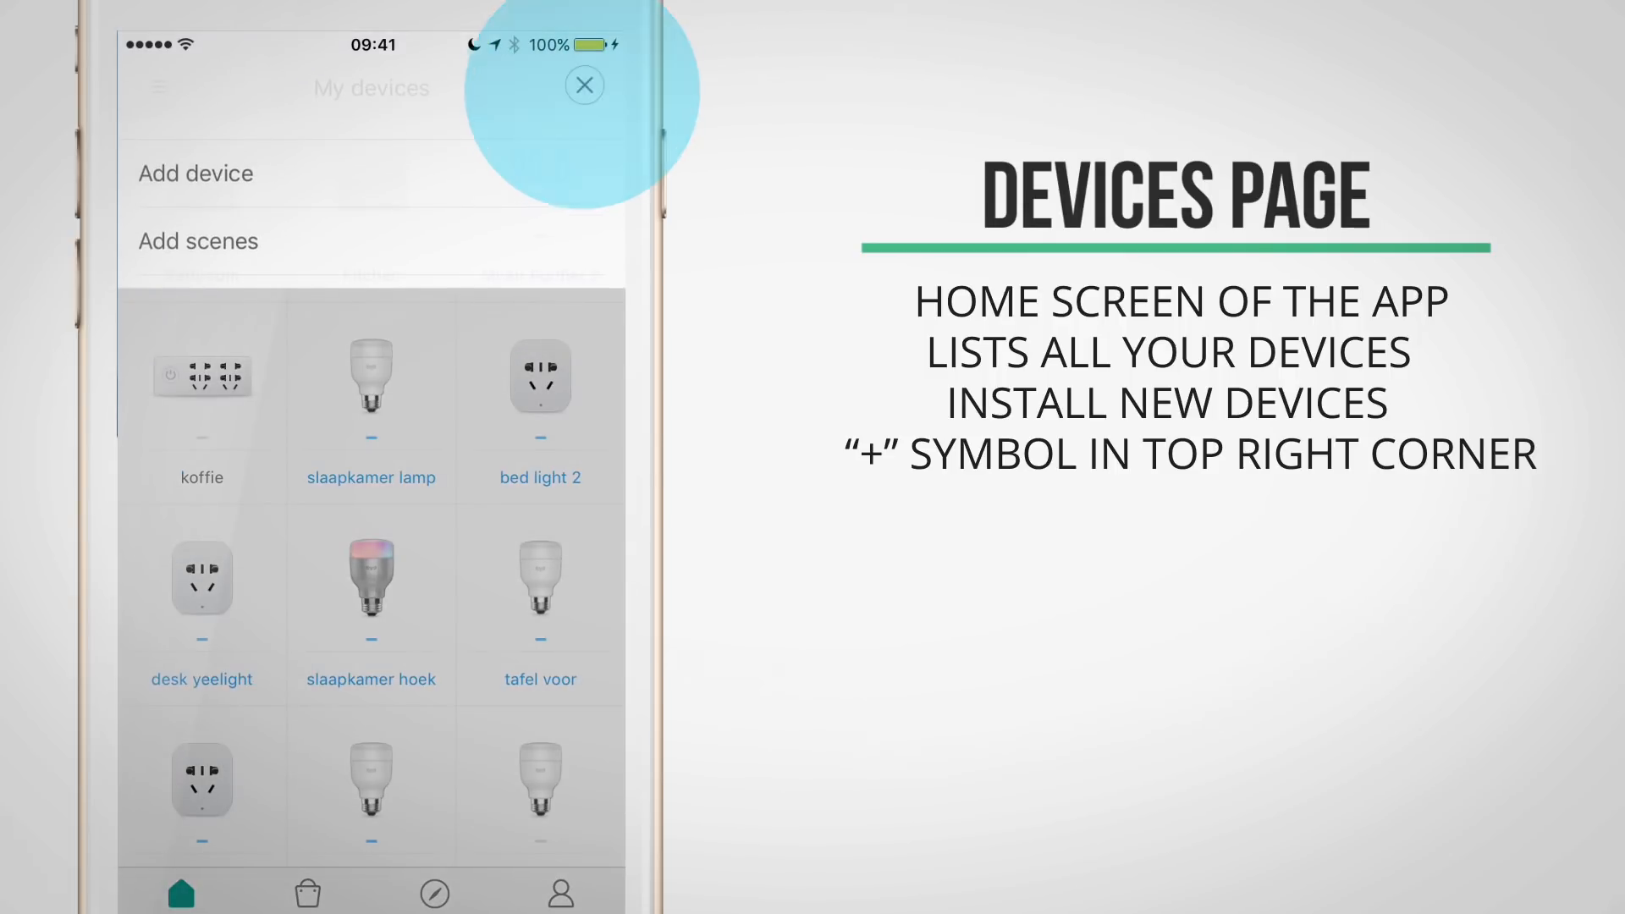
{"action": "left_click", "coordinate": [582, 85]}
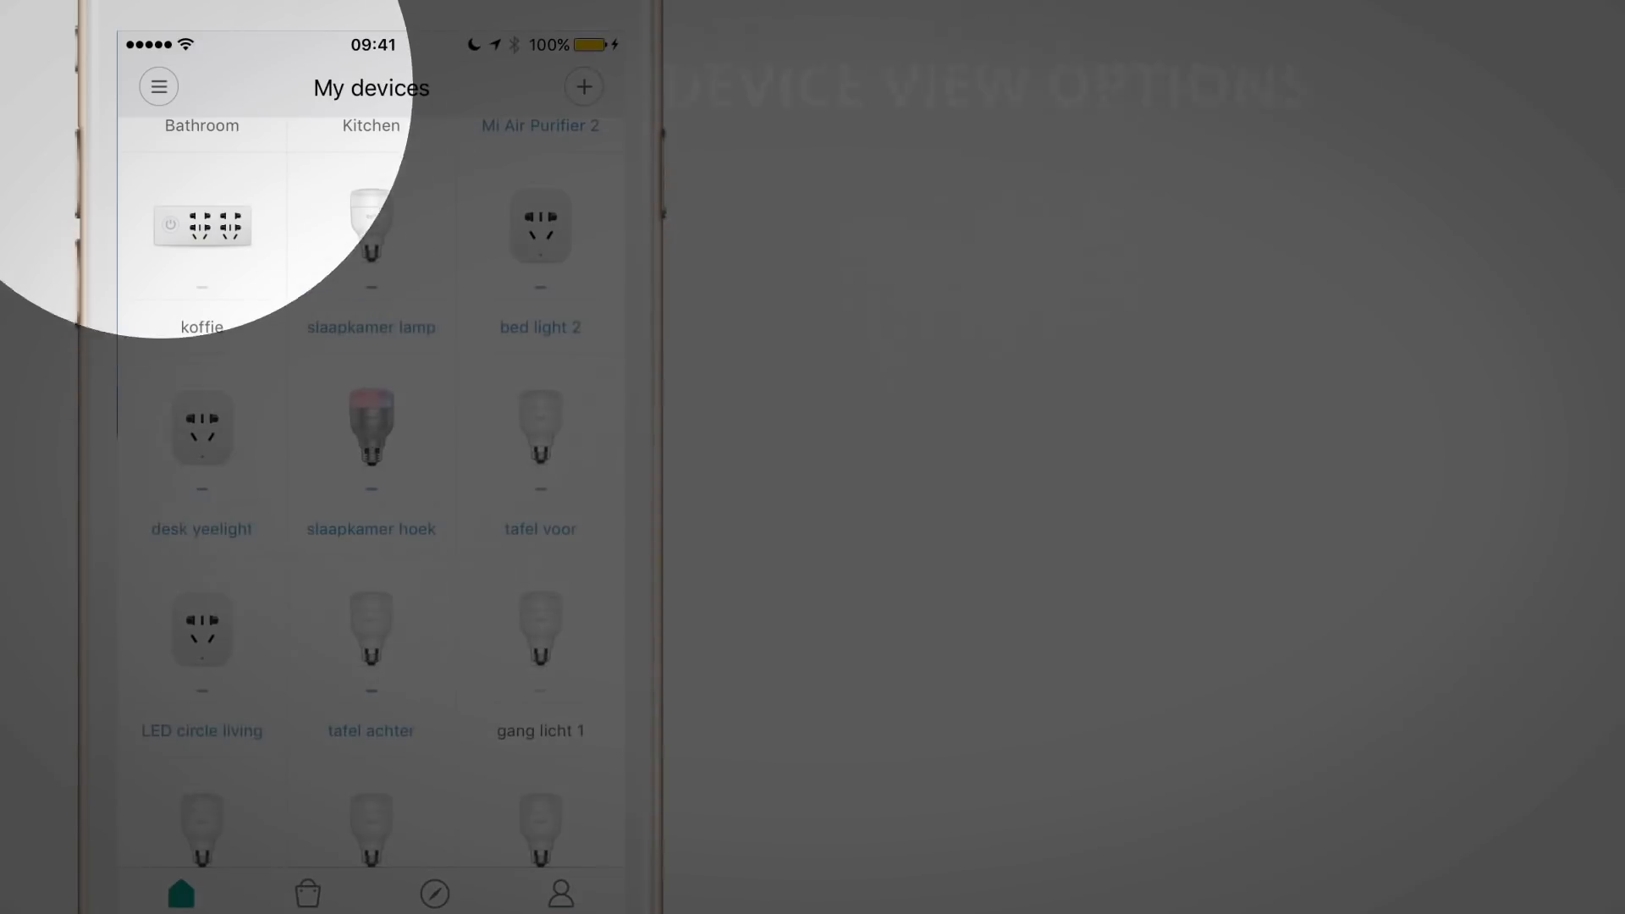
{"action": "left_click", "coordinate": [159, 86]}
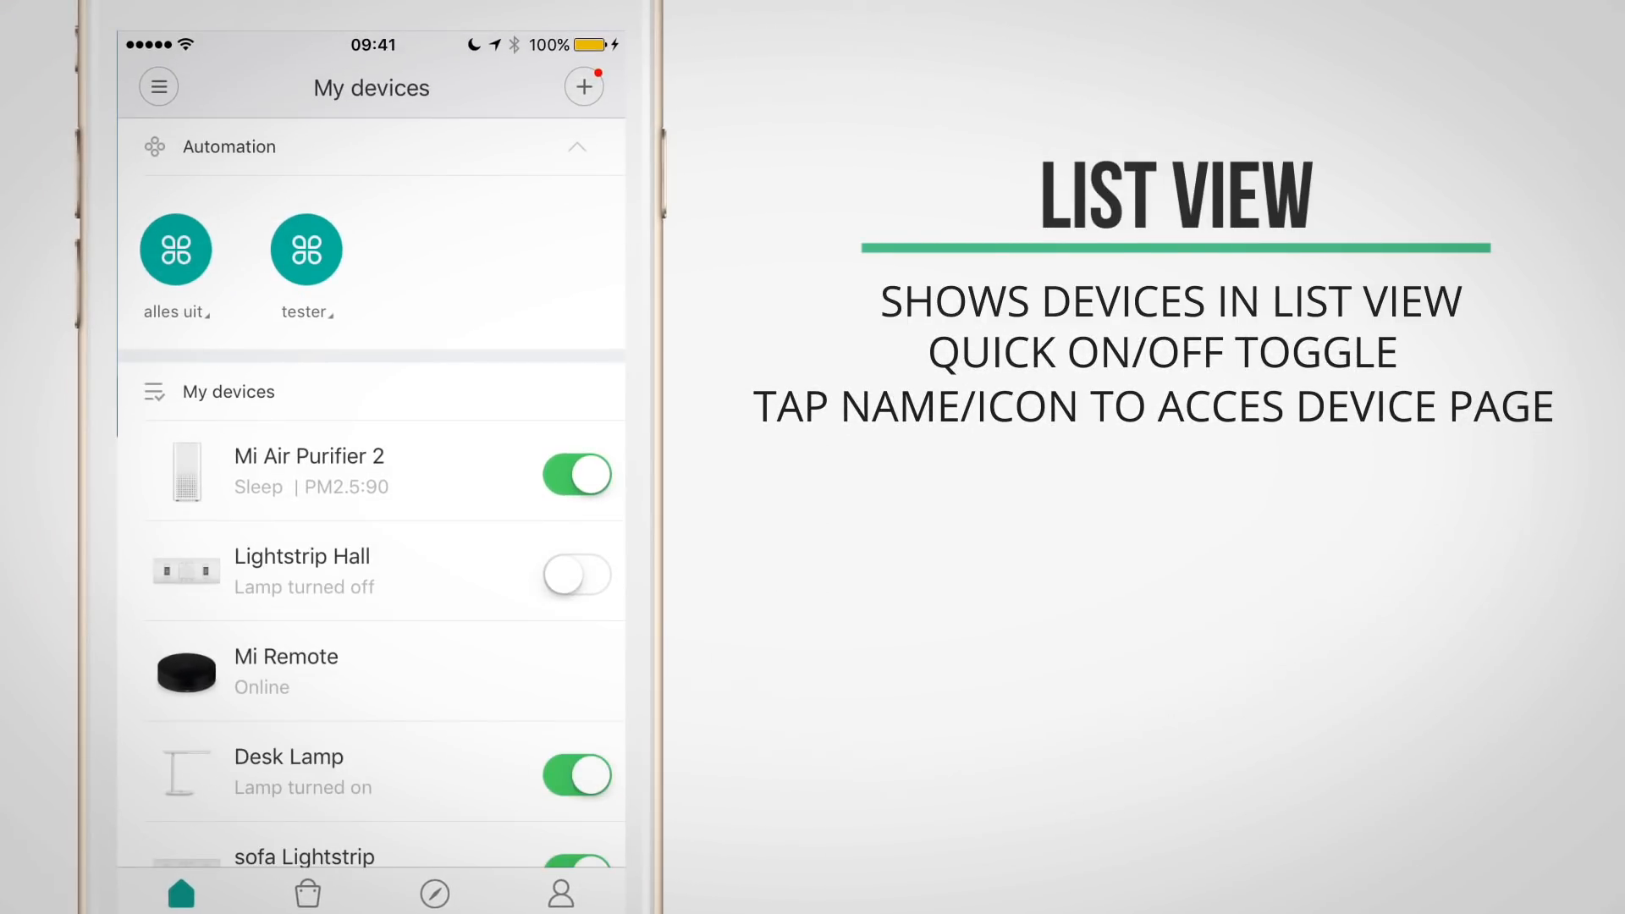
Step: Switch the devices page to Grid view and toggle the slaapkamer hoek lamp off
{"action": "left_click", "coordinate": [158, 87]}
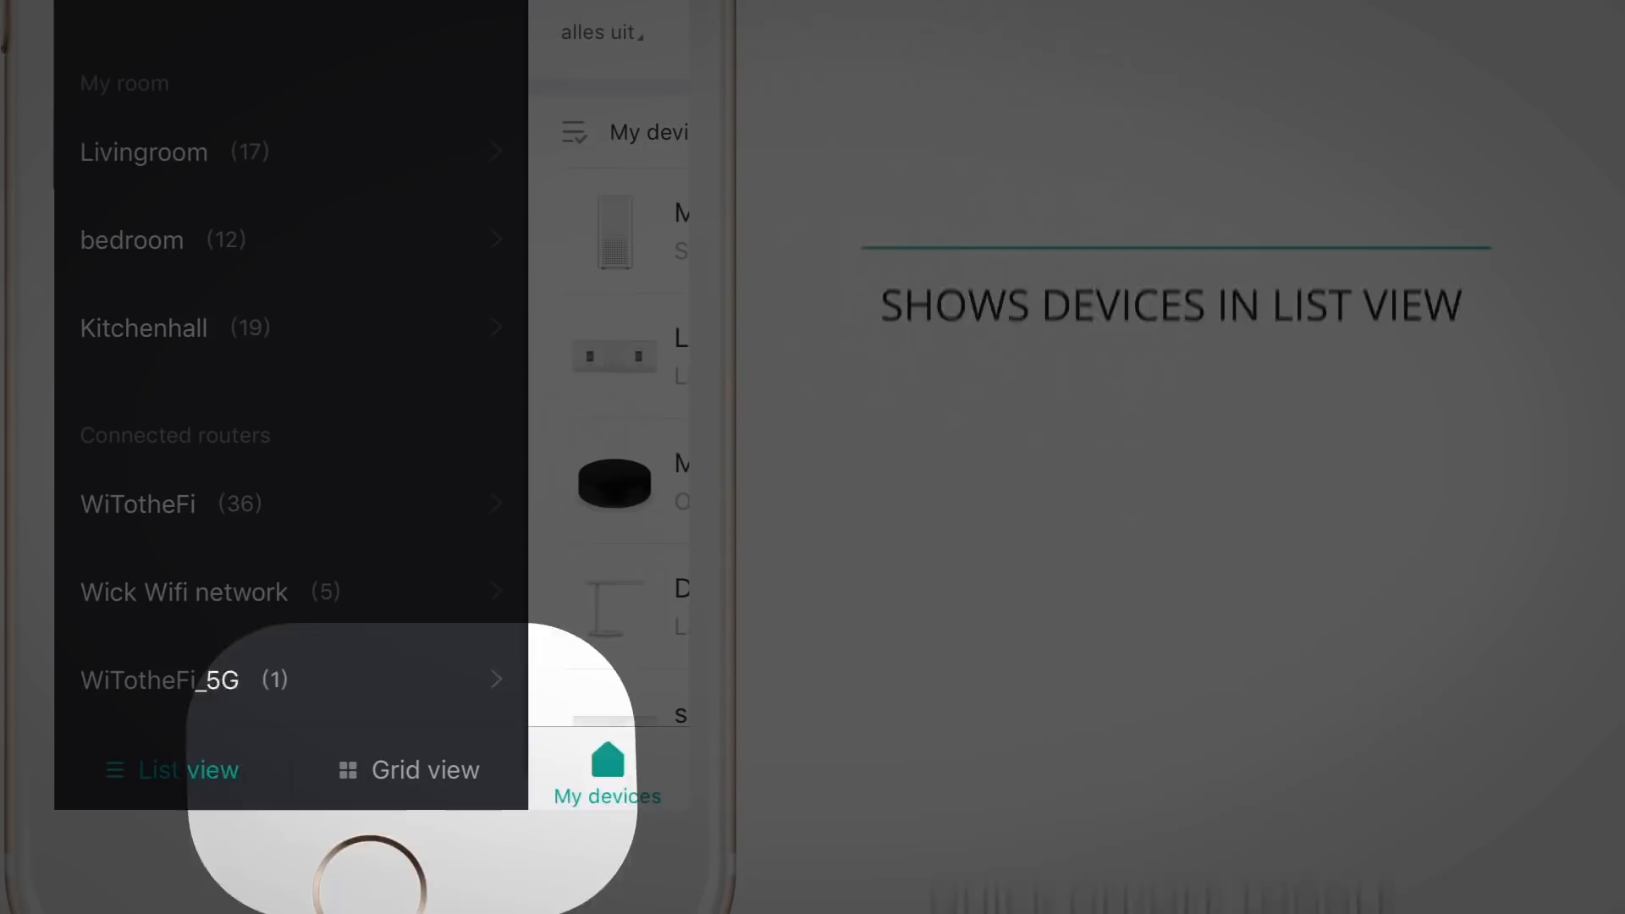
{"action": "left_click", "coordinate": [423, 770]}
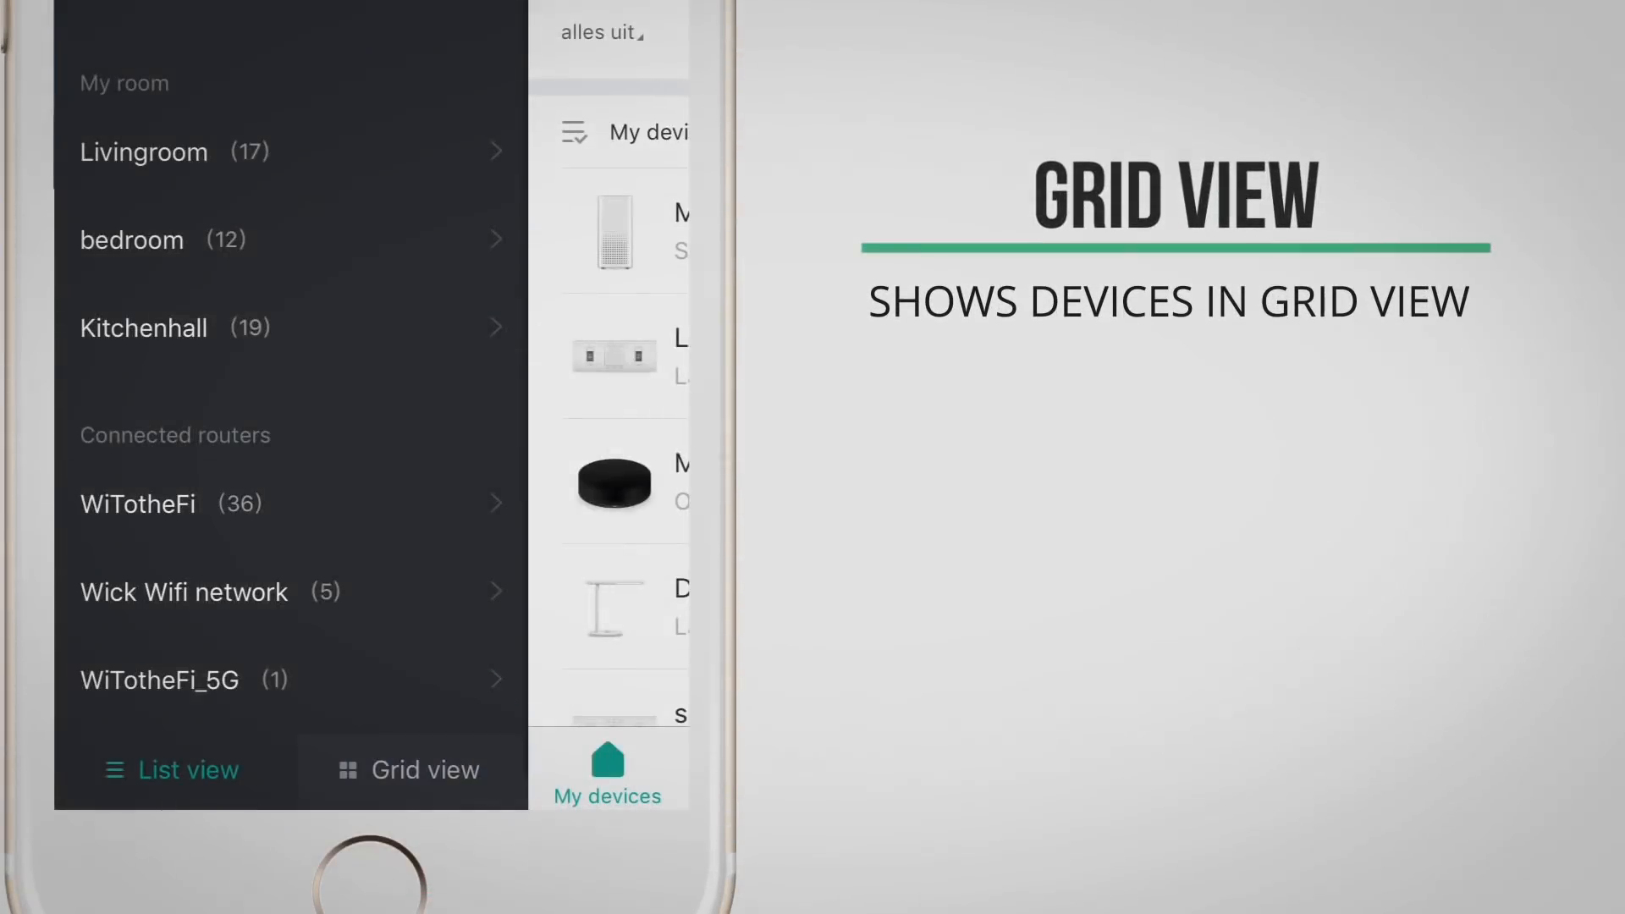
{"action": "left_click", "coordinate": [423, 770]}
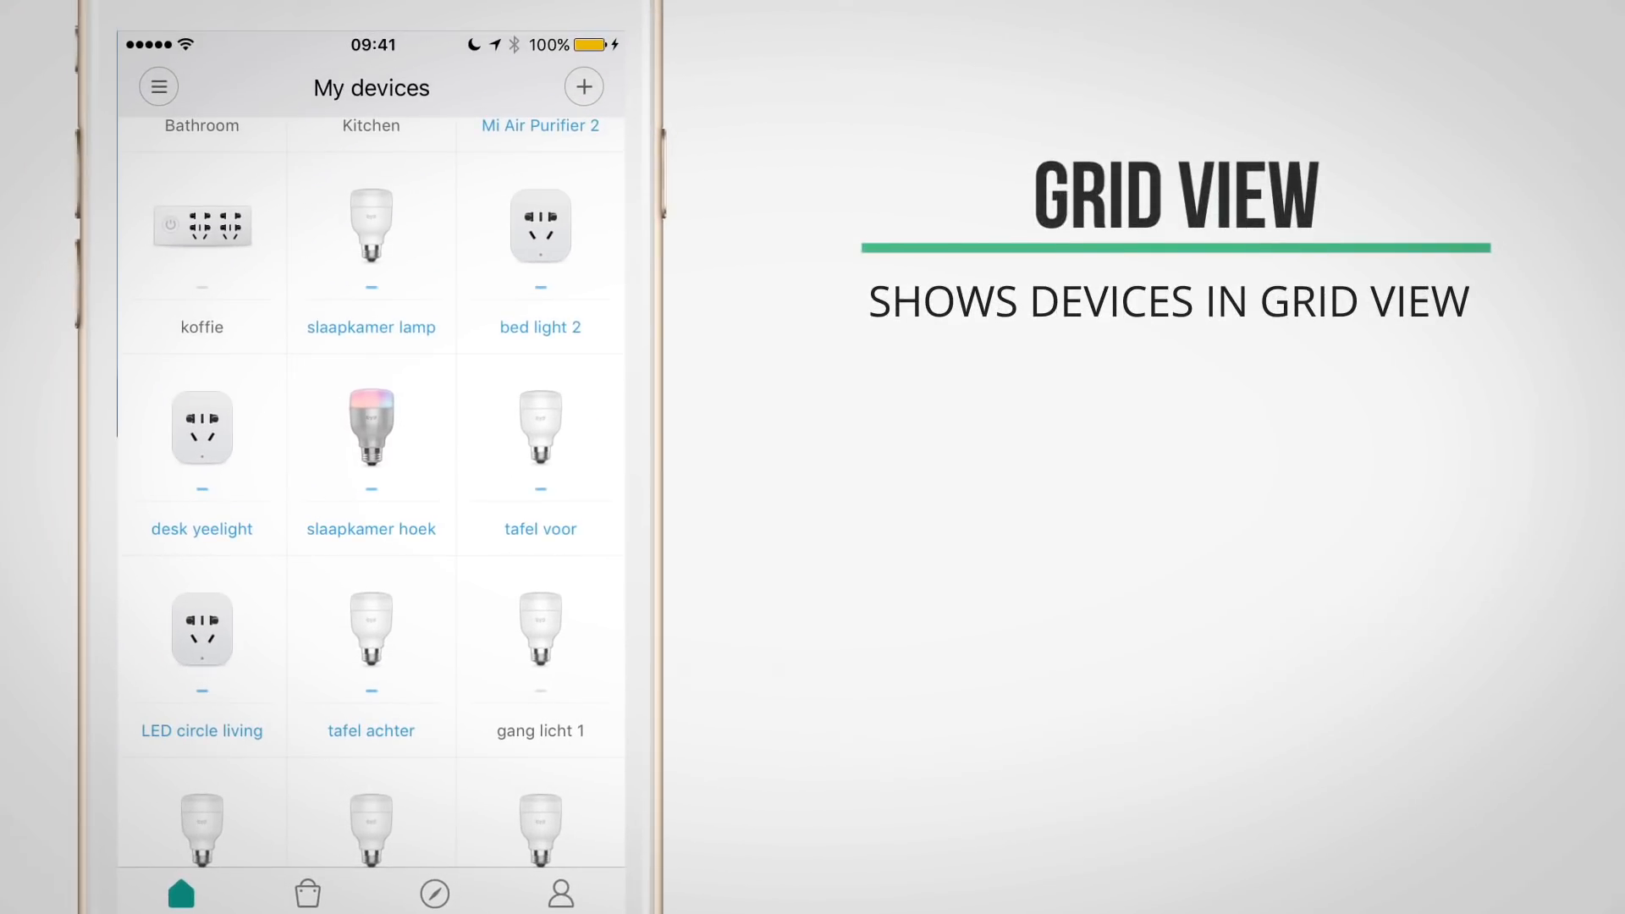
{"action": "left_click", "coordinate": [370, 431]}
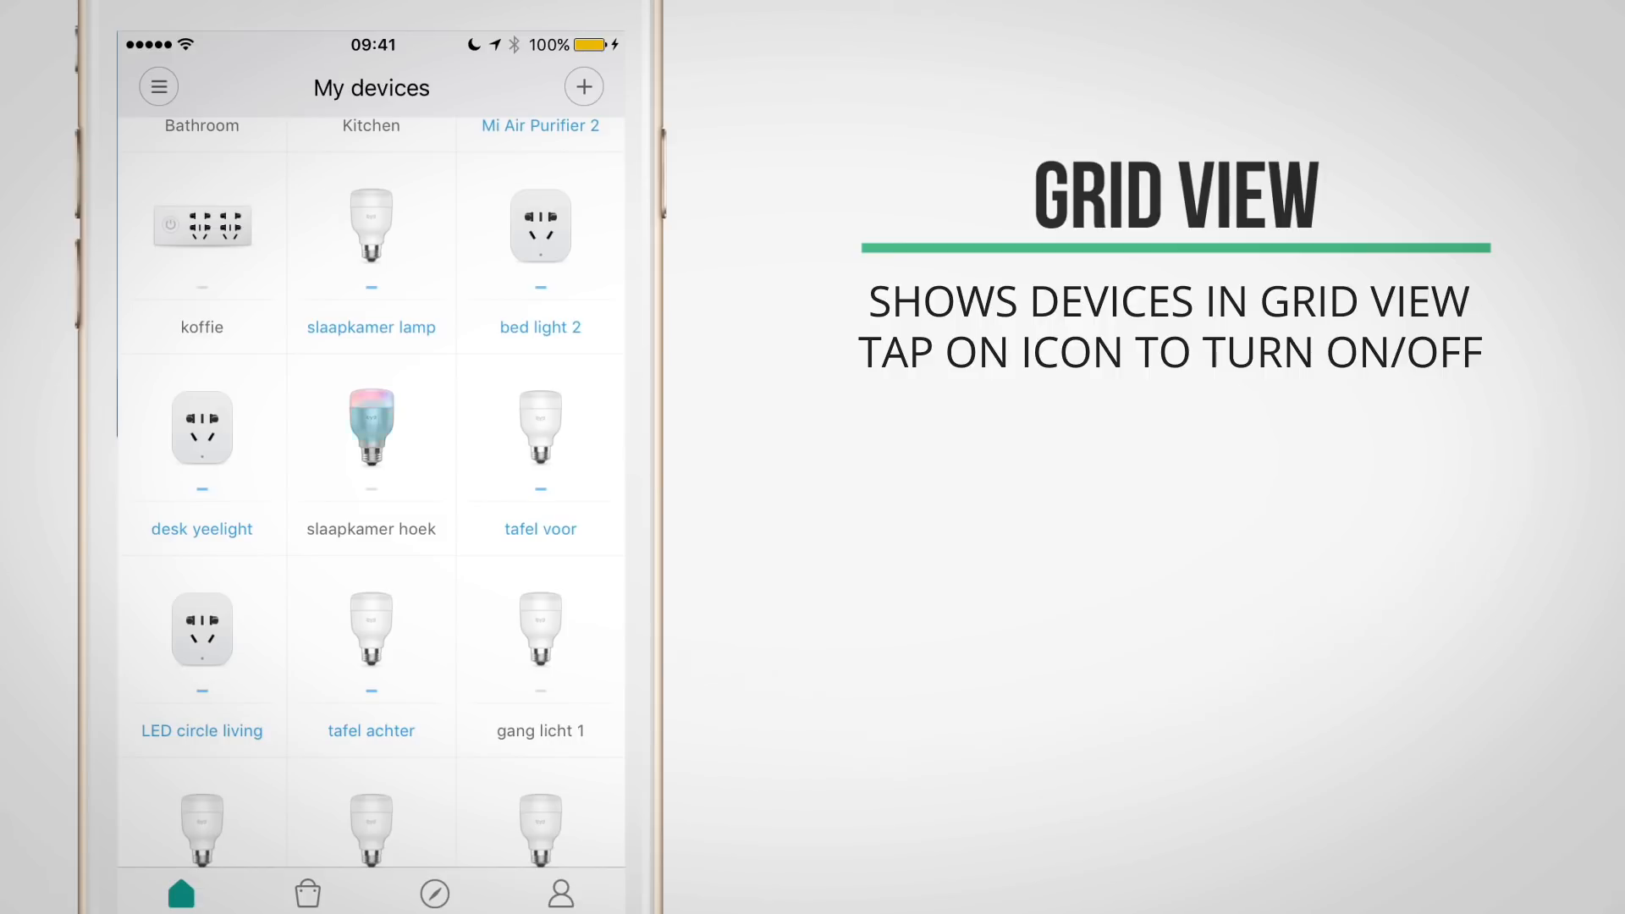
{"action": "scroll", "scroll_direction": "up", "scroll_amount": 3}
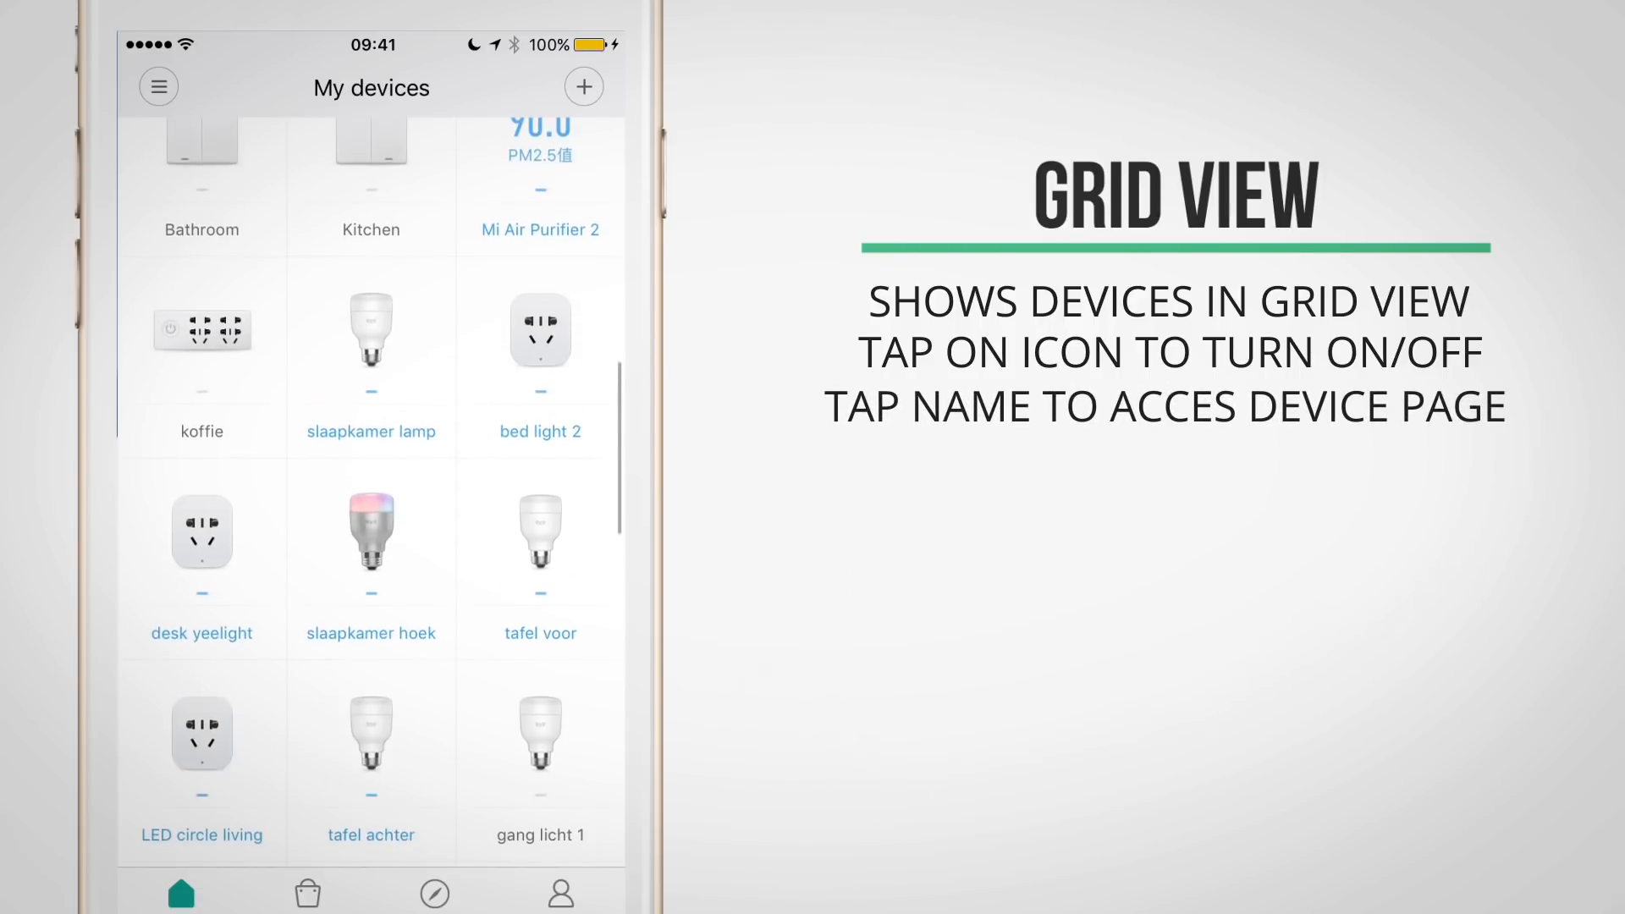
Step: Visit the slaapkamer hoek lamp's control page, then drag it to after tafel voor
{"action": "left_click", "coordinate": [371, 432]}
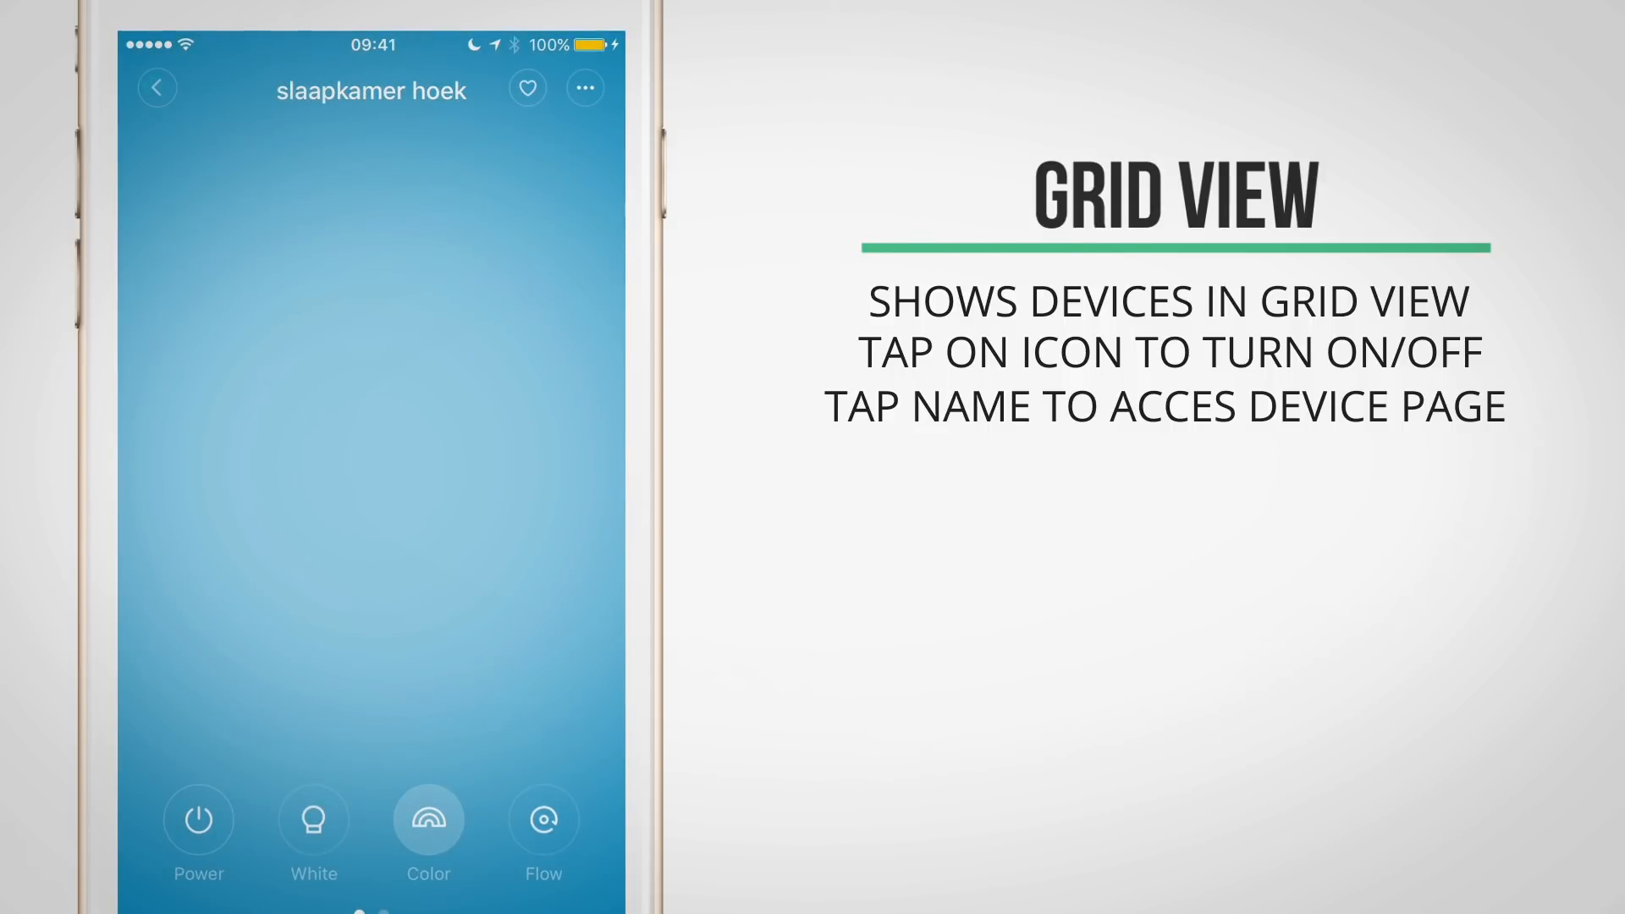
{"action": "left_click", "coordinate": [156, 86]}
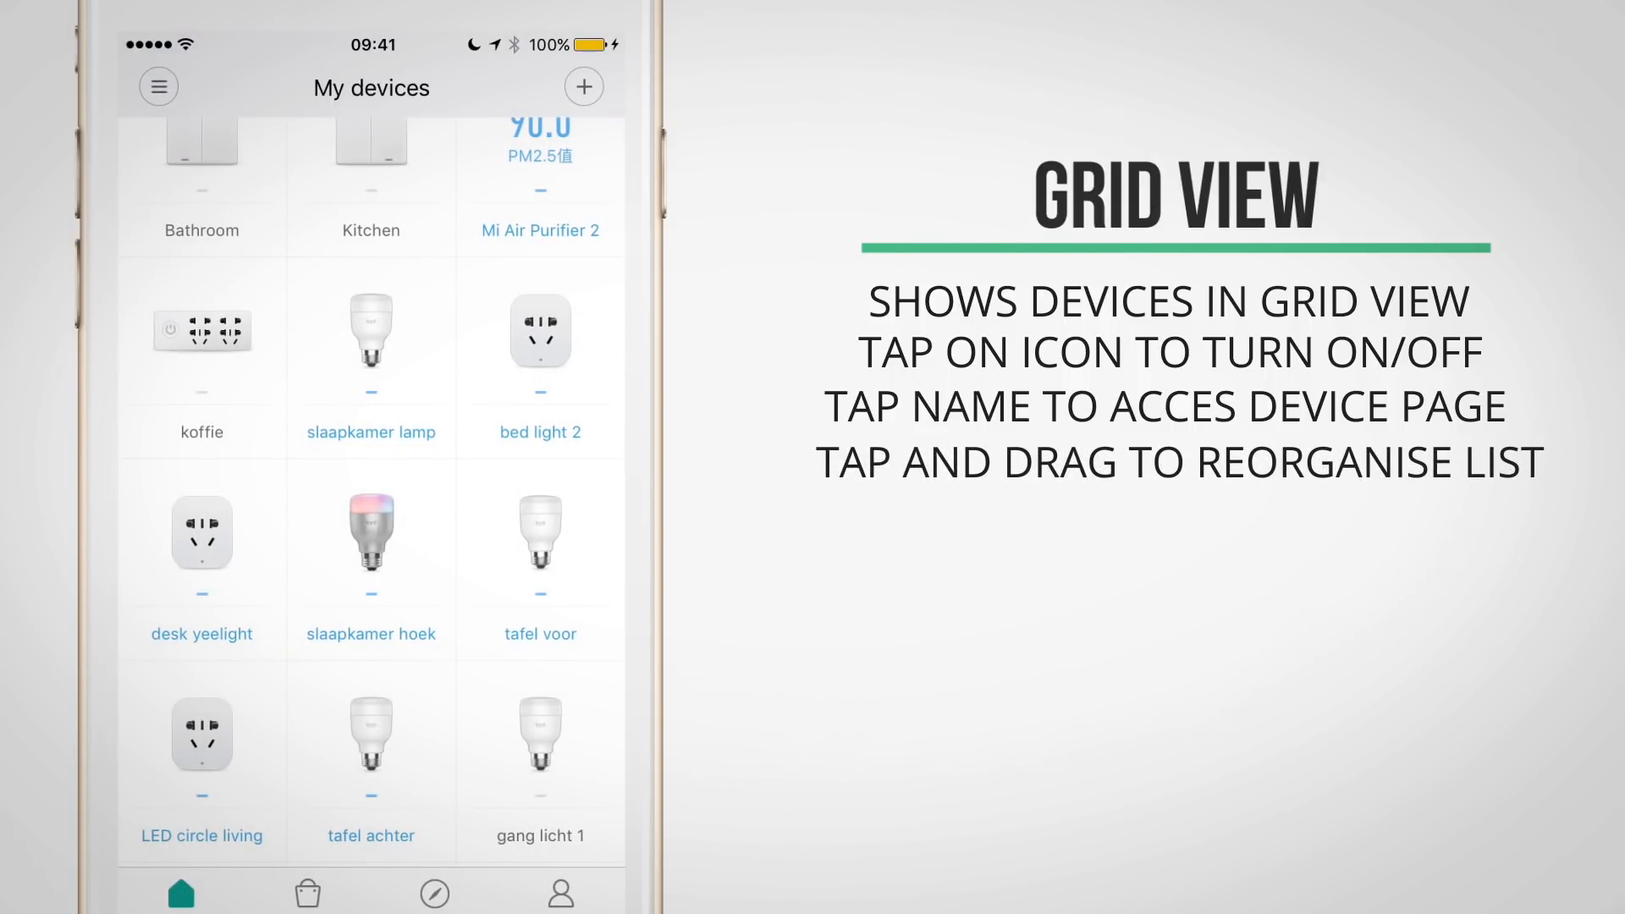
{"action": "left_click_drag", "start_coordinate": [370, 536], "coordinate": [538, 537]}
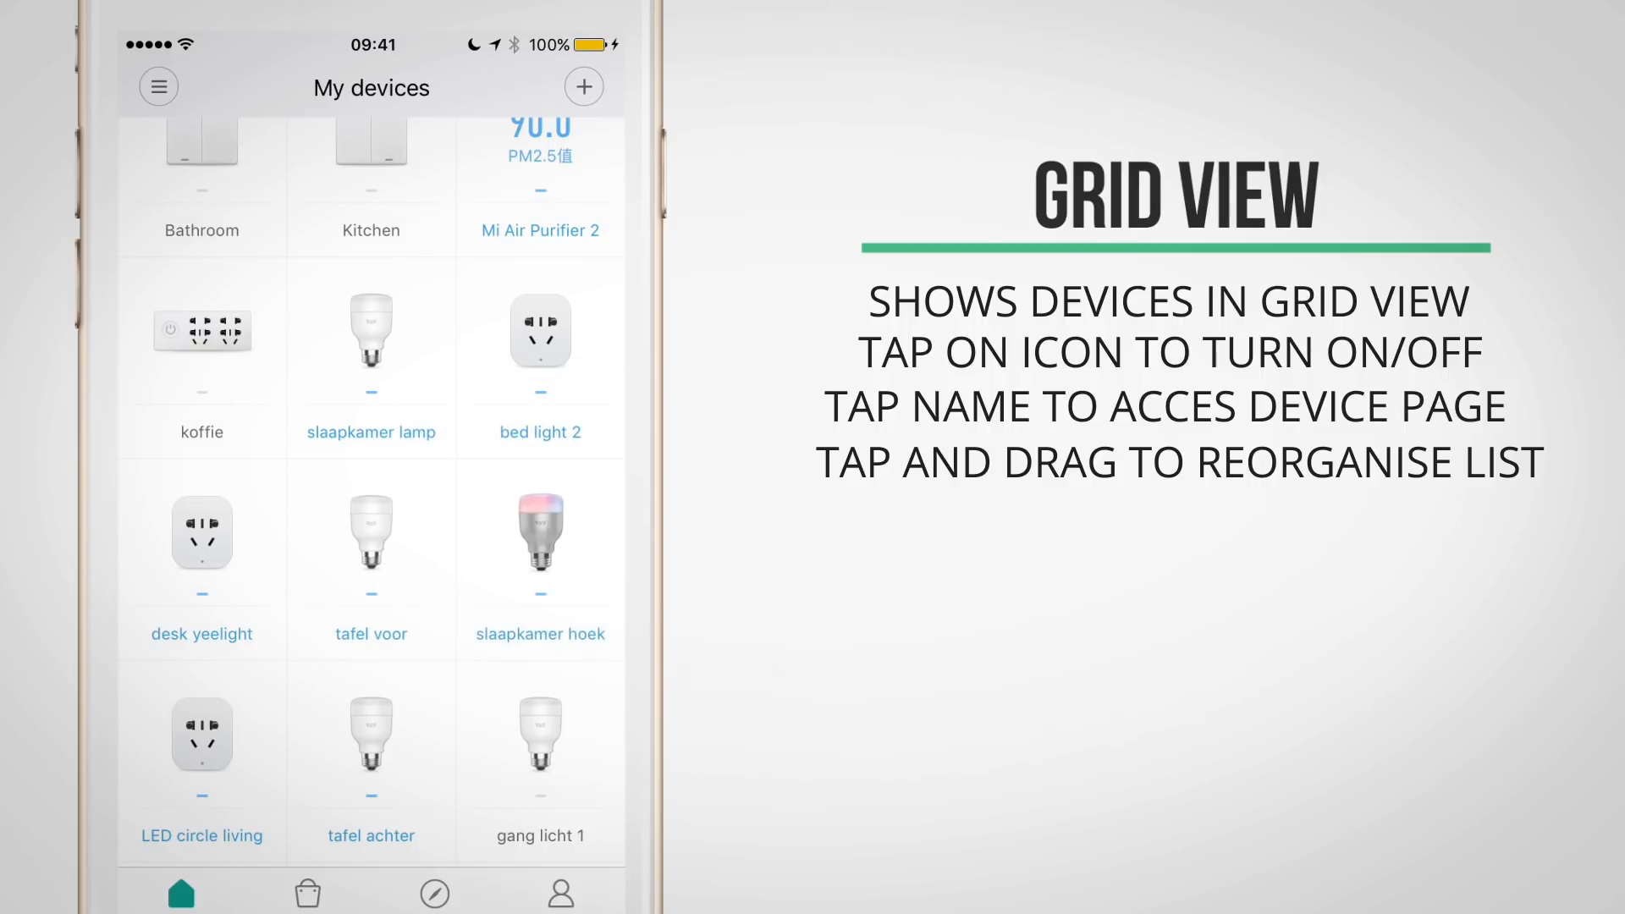
{"action": "scroll", "scroll_direction": "down", "scroll_amount": 3}
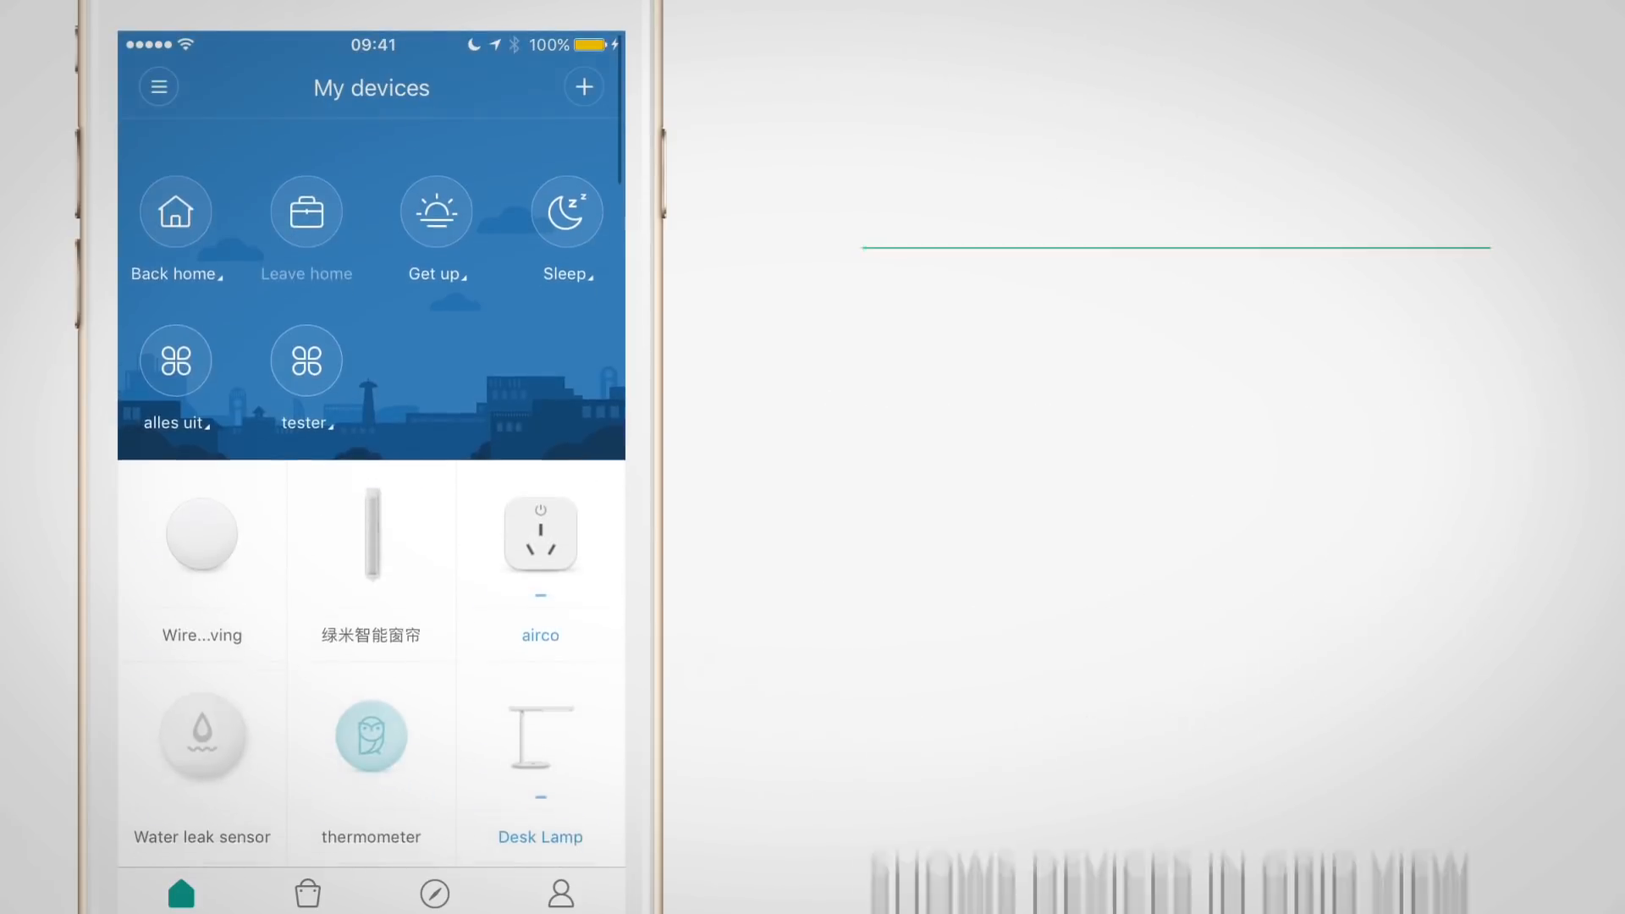
Step: Filter the devices to the Livingroom room, then reopen the rooms and routers panel
{"action": "left_click", "coordinate": [157, 87]}
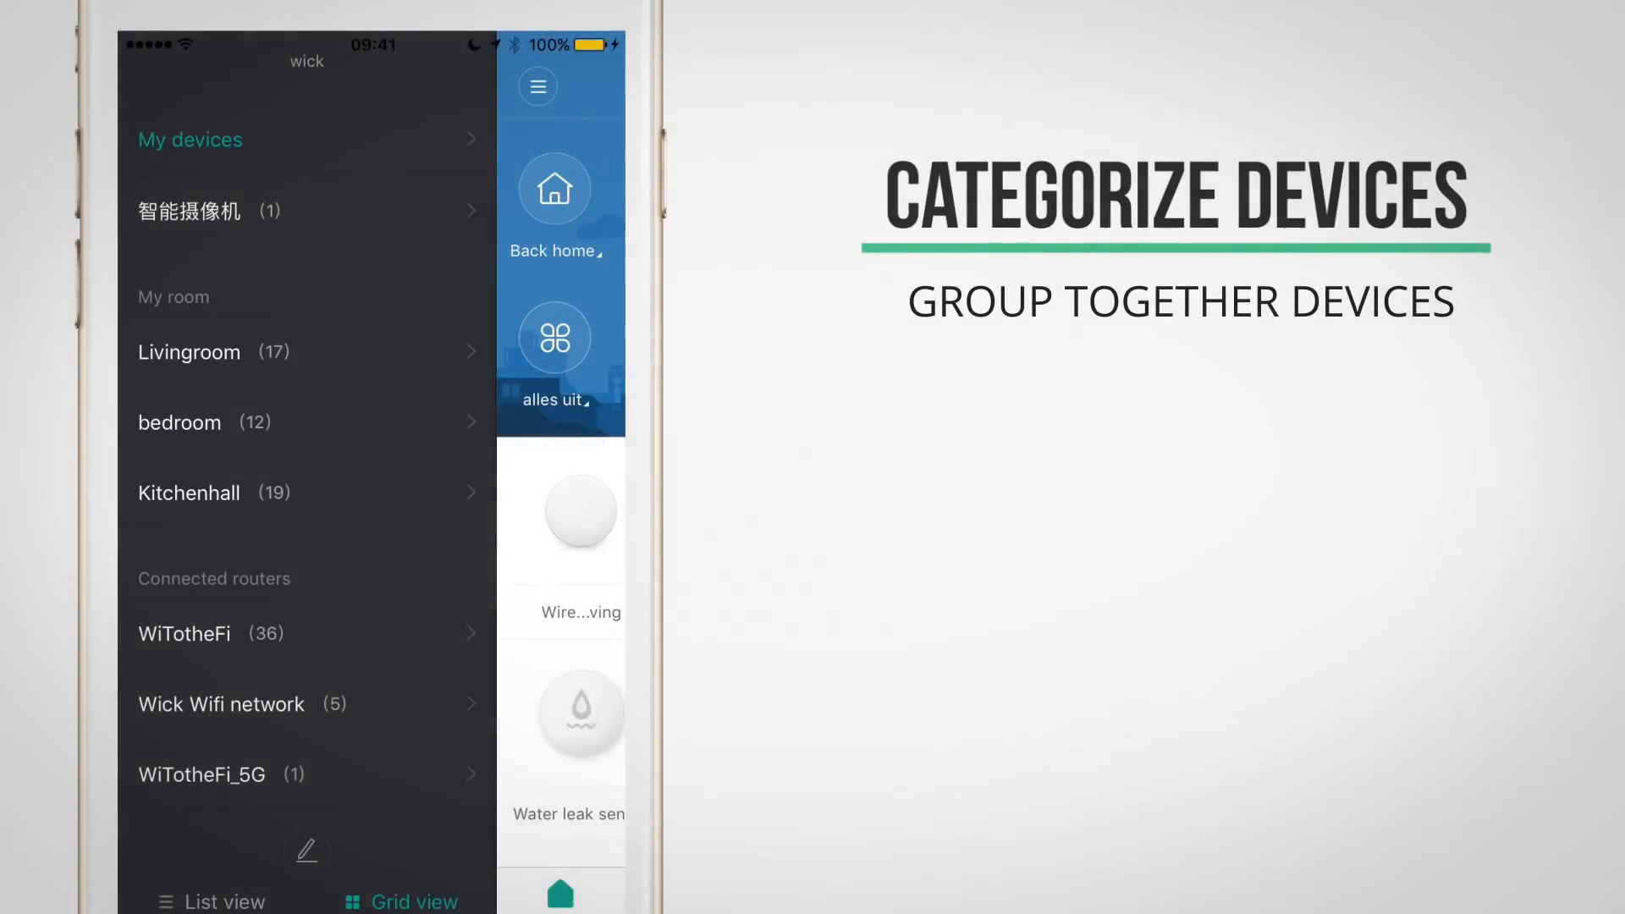
{"action": "left_click", "coordinate": [188, 353]}
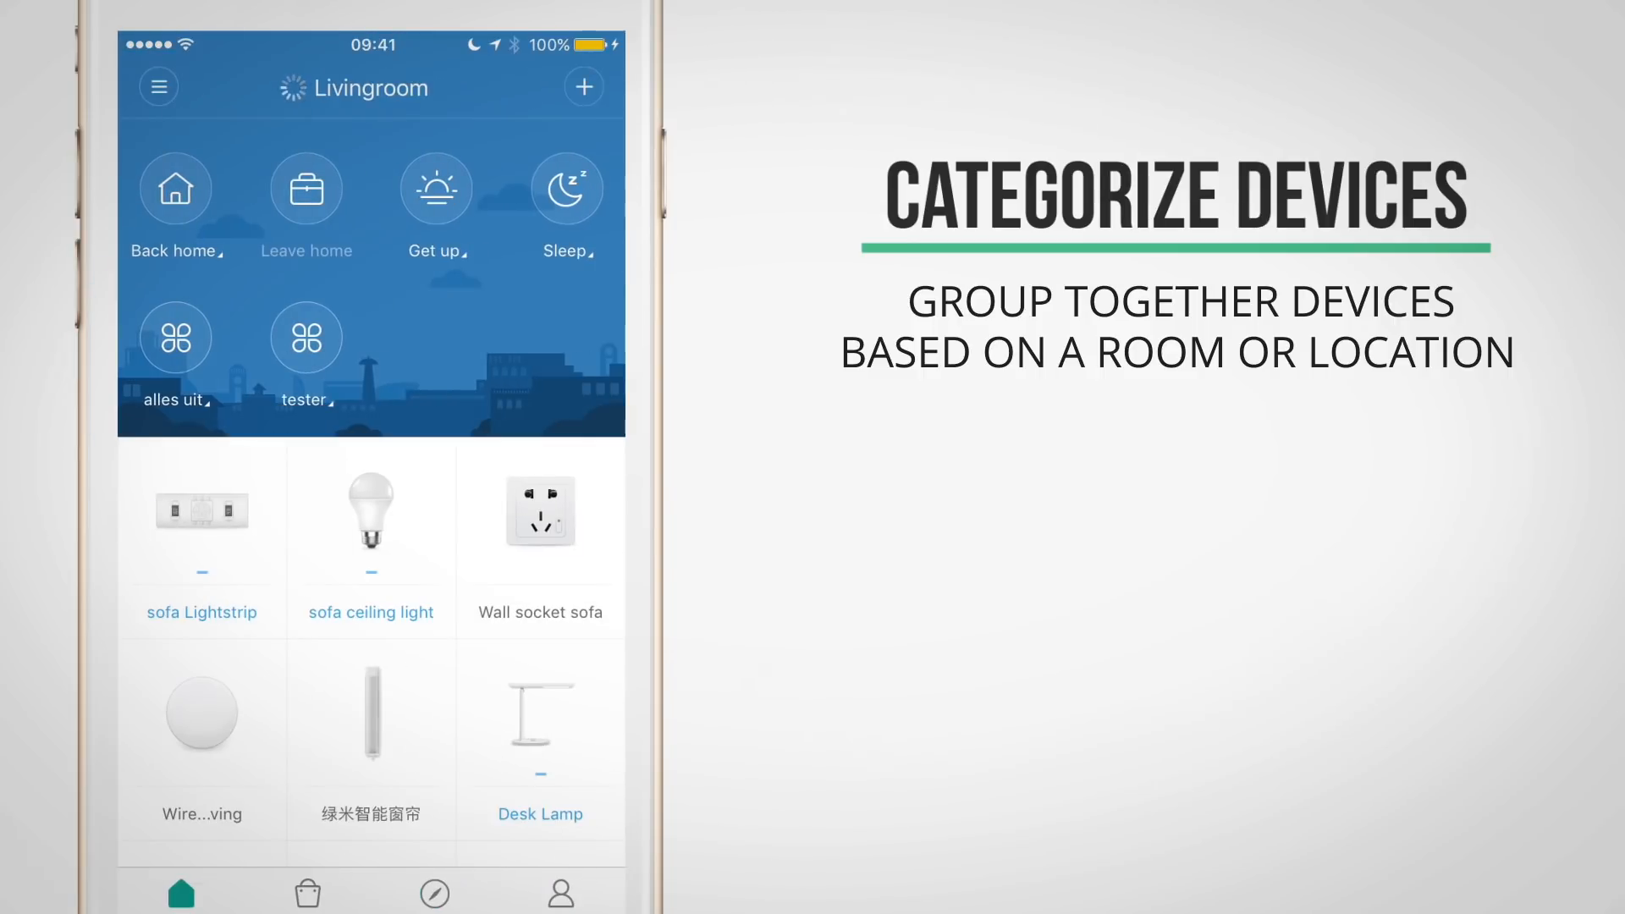
{"action": "left_click", "coordinate": [159, 86]}
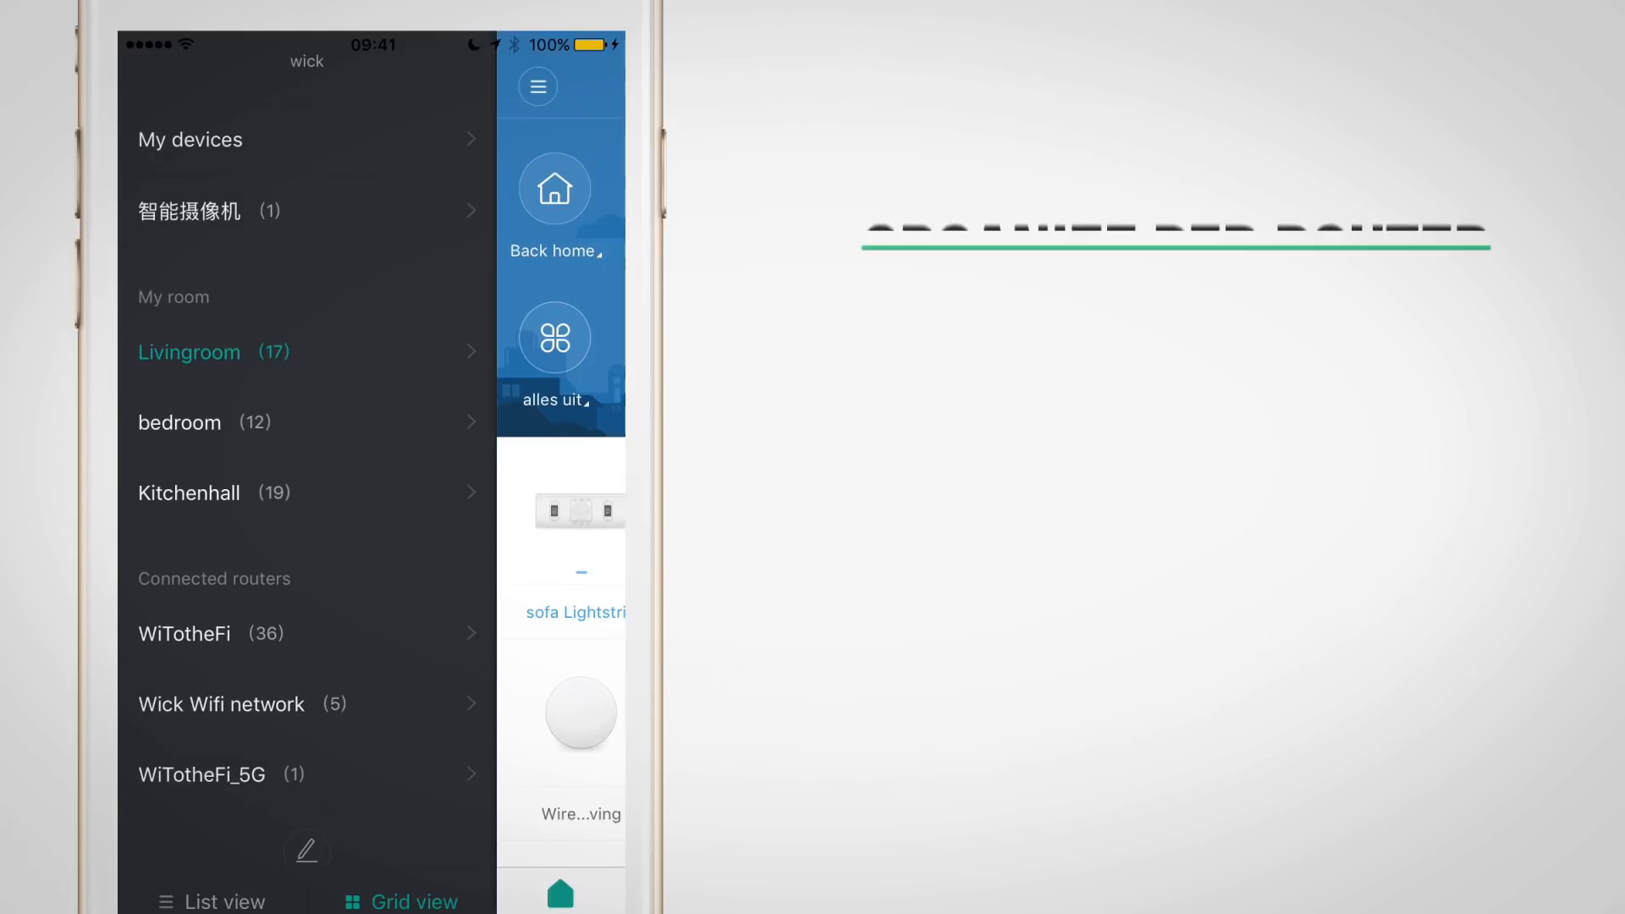
Step: Filter the devices to the Kitchenhall room, then reopen the rooms and routers panel
{"action": "left_click", "coordinate": [188, 493]}
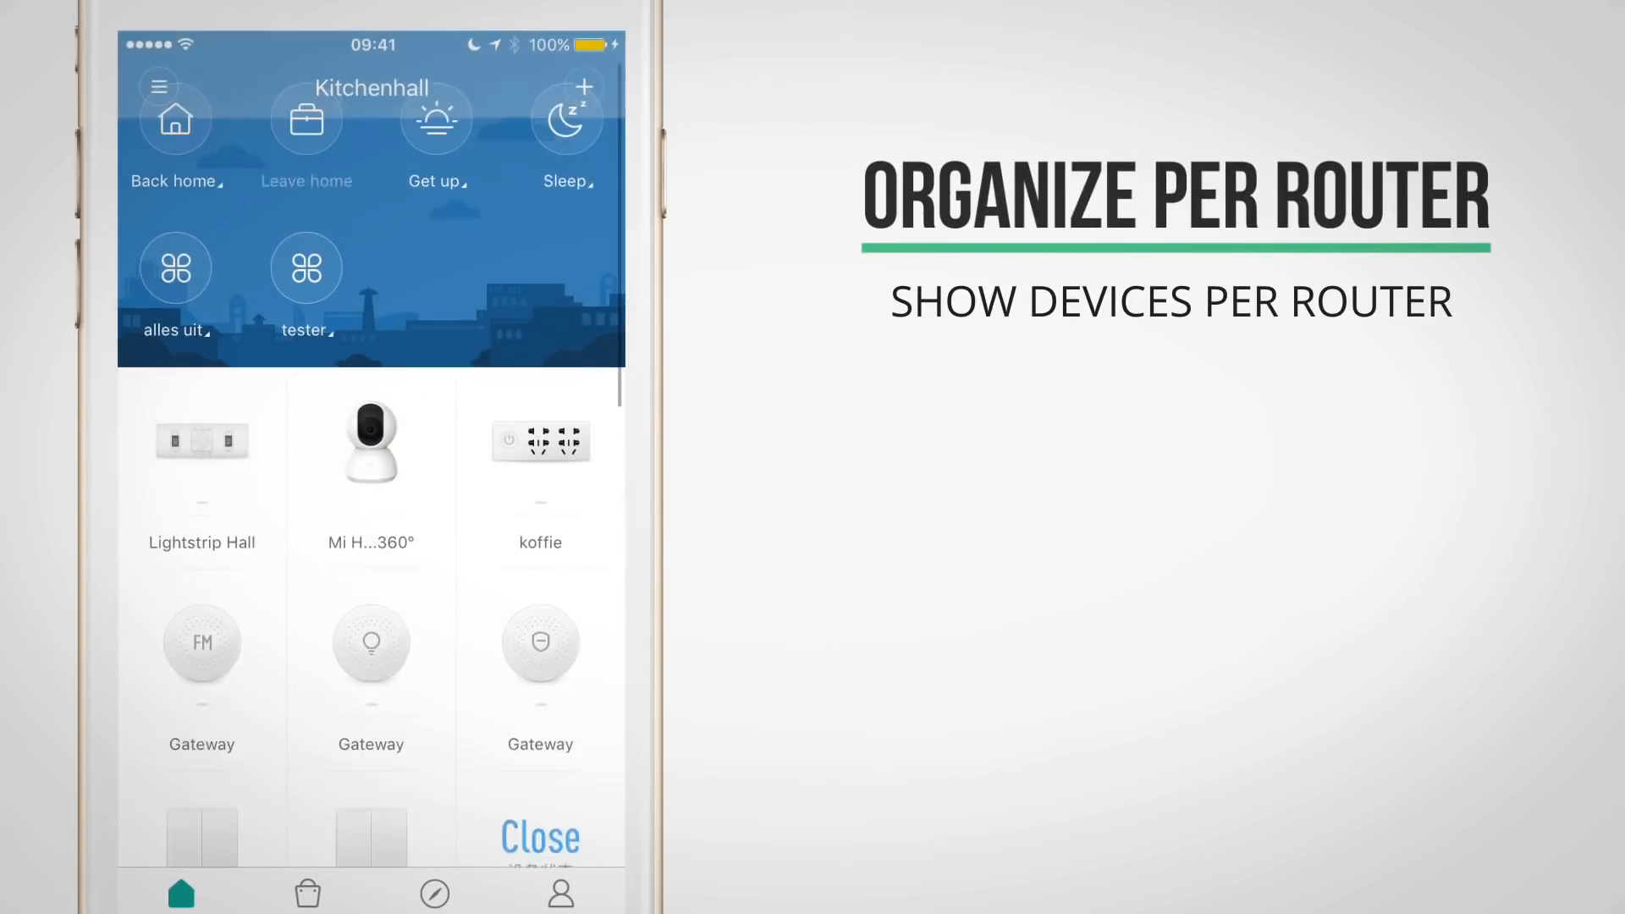
{"action": "left_click", "coordinate": [159, 87]}
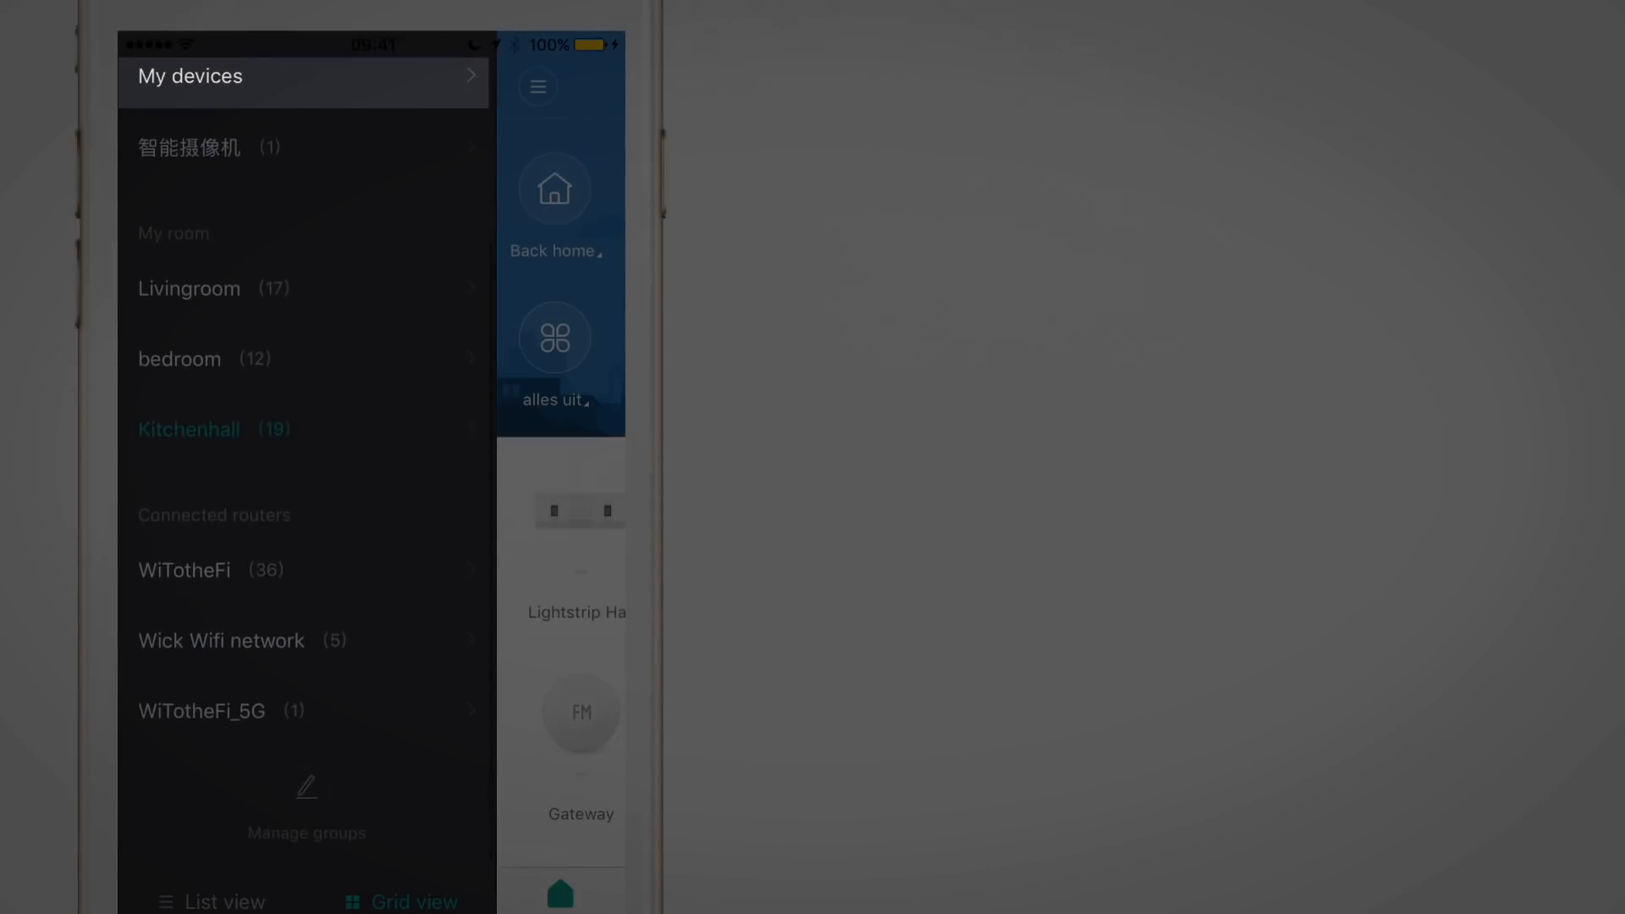